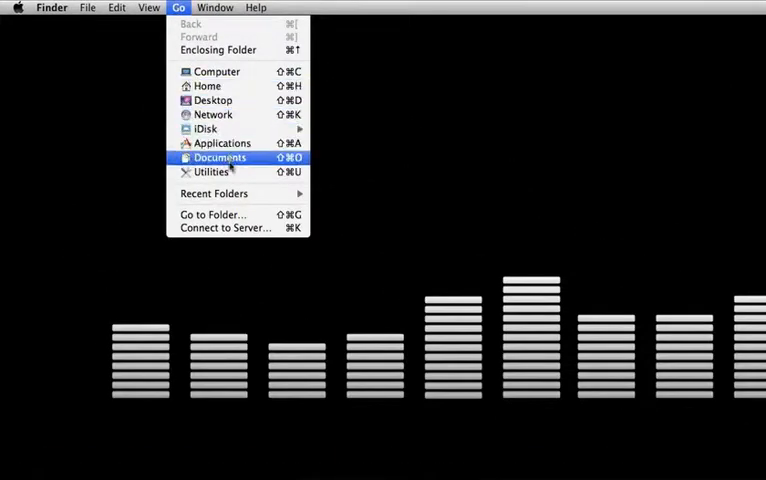
pyautogui.moveTo(210, 171)
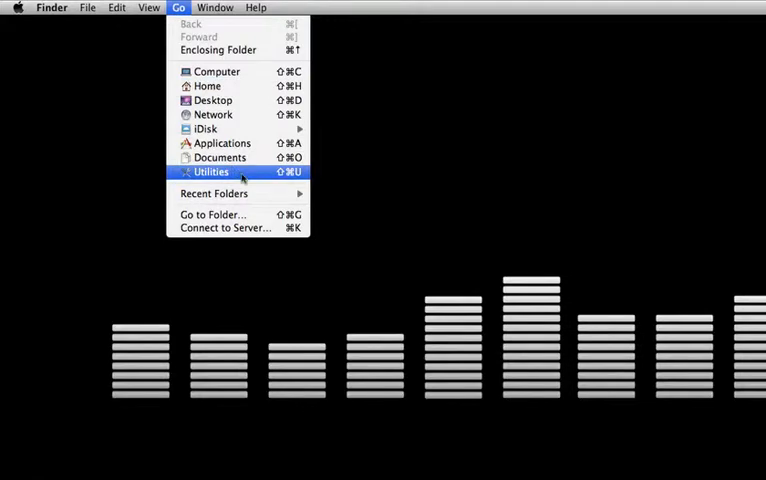
pyautogui.moveTo(283, 180)
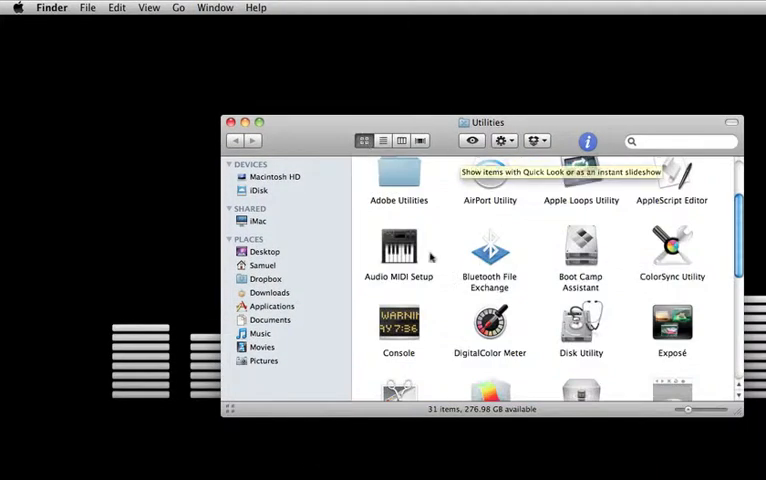
# Select Audio MIDI Setup in the Finder's Utilities folder.
pyautogui.click(399, 245)
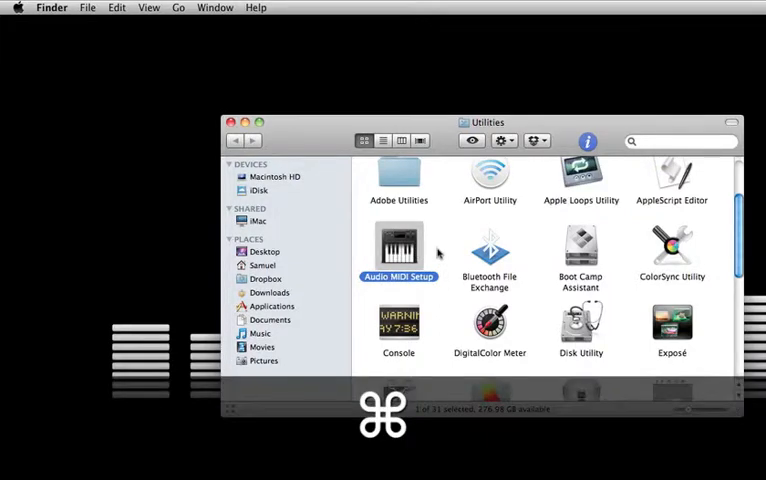
# Launch Audio MIDI Setup and inspect the Fast Track Ultra 8R properties in MIDI Studio.
pyautogui.press('cmd+w')
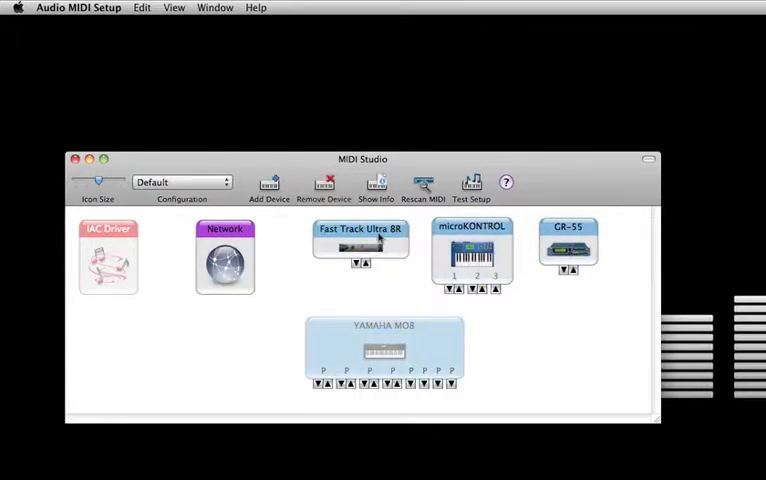
pyautogui.doubleClick(360, 245)
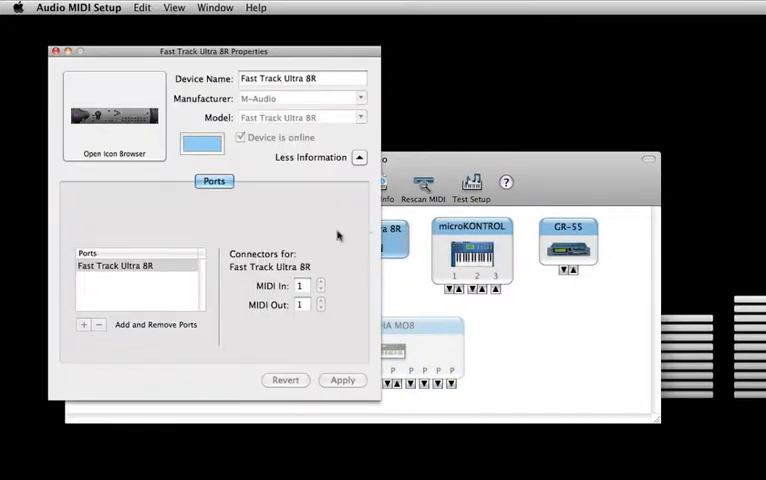
pyautogui.moveTo(285, 314)
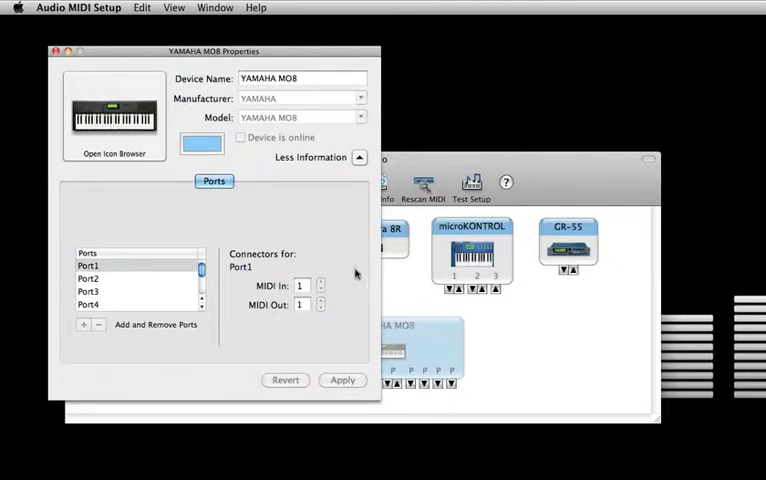
pyautogui.moveTo(313, 255)
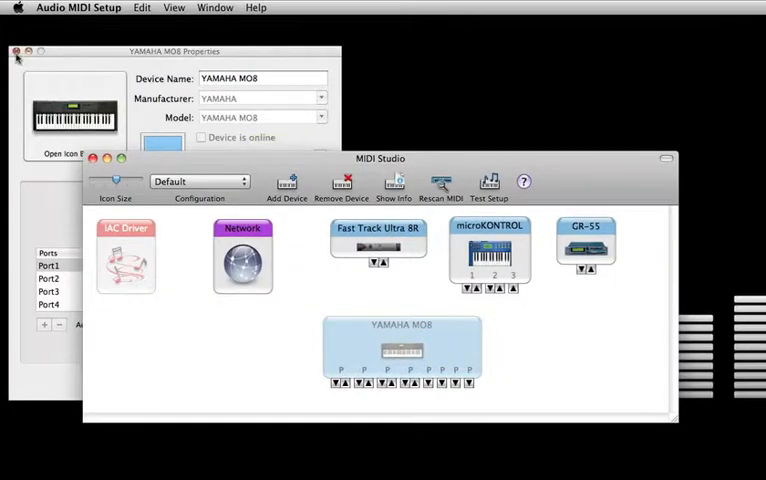
# Close the YAMAHA MO8 properties and connect the Network MIDI session to the iPad.
pyautogui.click(17, 51)
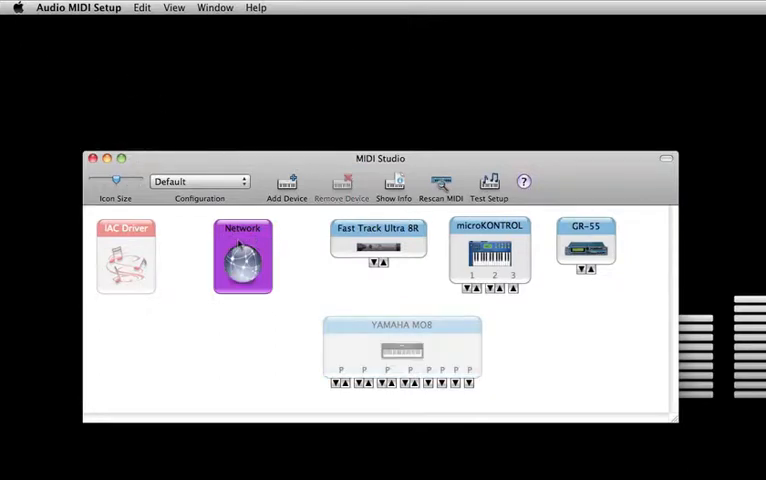
pyautogui.doubleClick(242, 257)
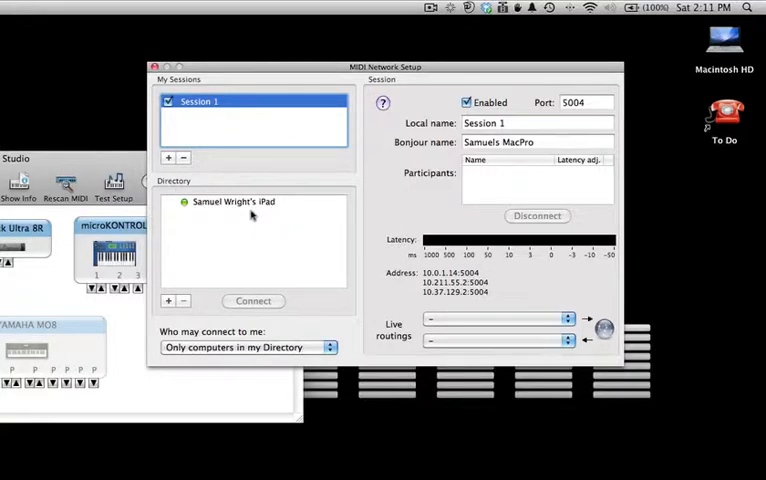
pyautogui.click(233, 201)
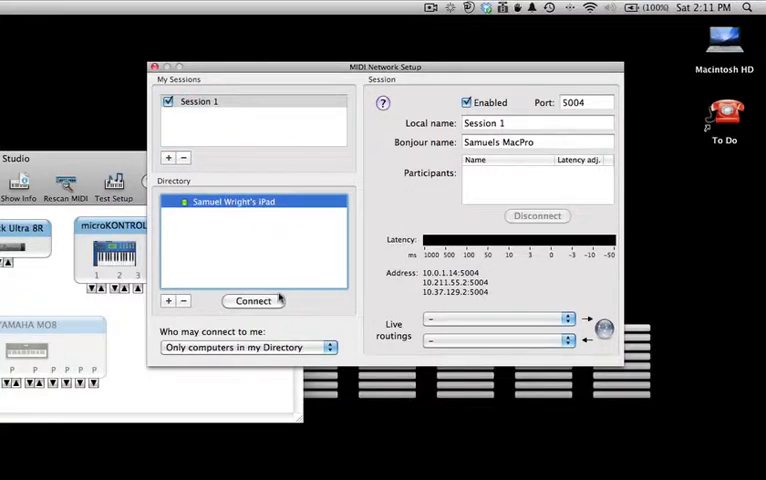
pyautogui.click(252, 301)
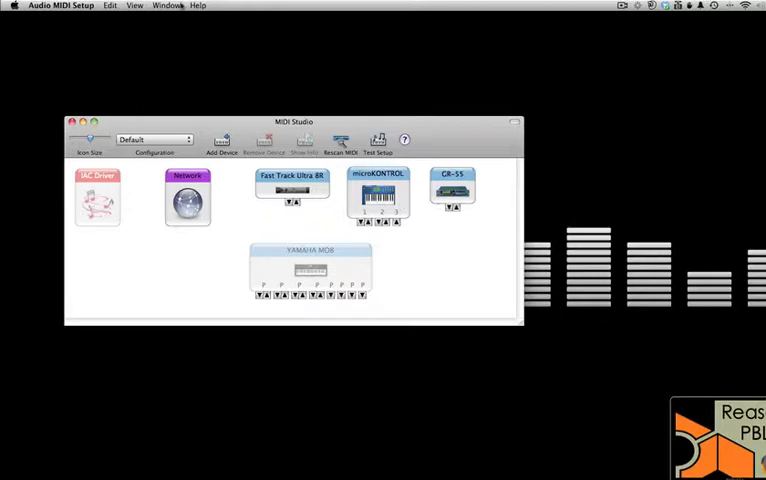
# Show the Audio Devices window and inspect Digi CoreAudio, Built-in Output, Fast Track, Pro Tools Aggregate, GR-55.
pyautogui.click(165, 7)
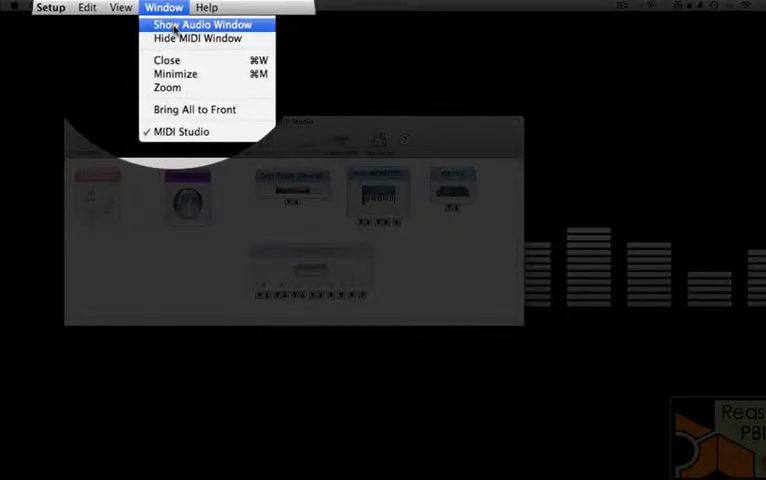
pyautogui.click(200, 24)
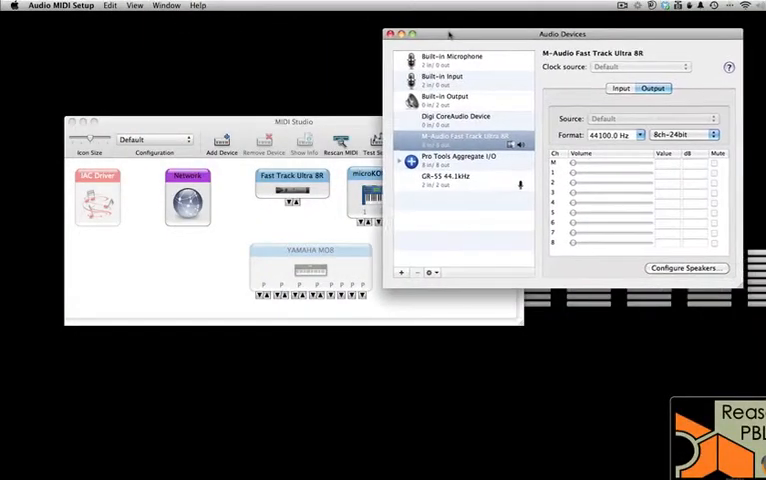
pyautogui.click(457, 118)
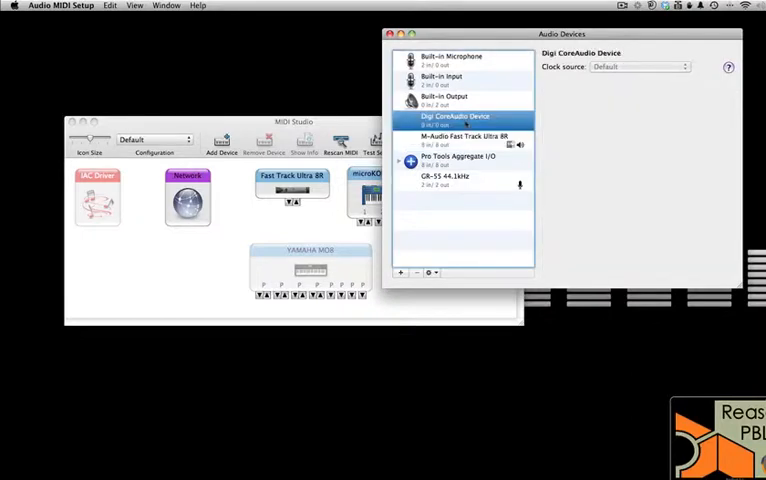
pyautogui.click(445, 100)
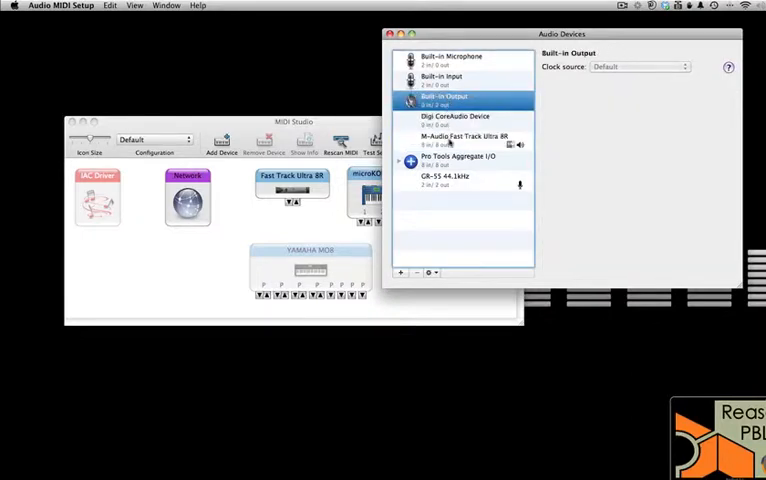
pyautogui.click(464, 138)
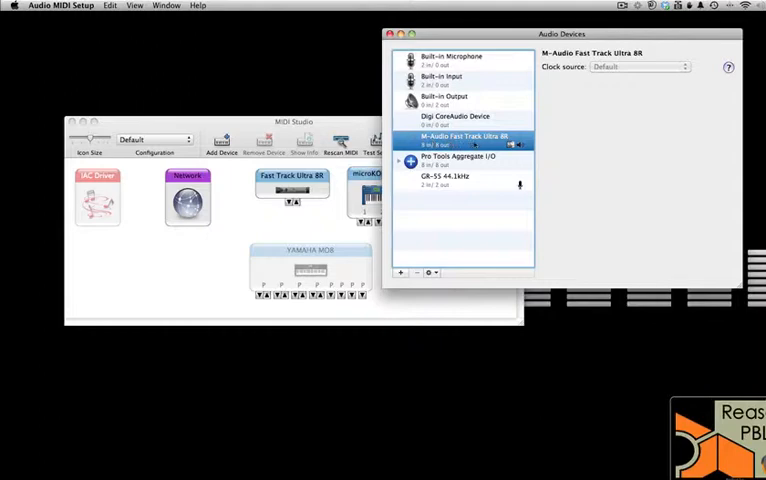
pyautogui.moveTo(520, 155)
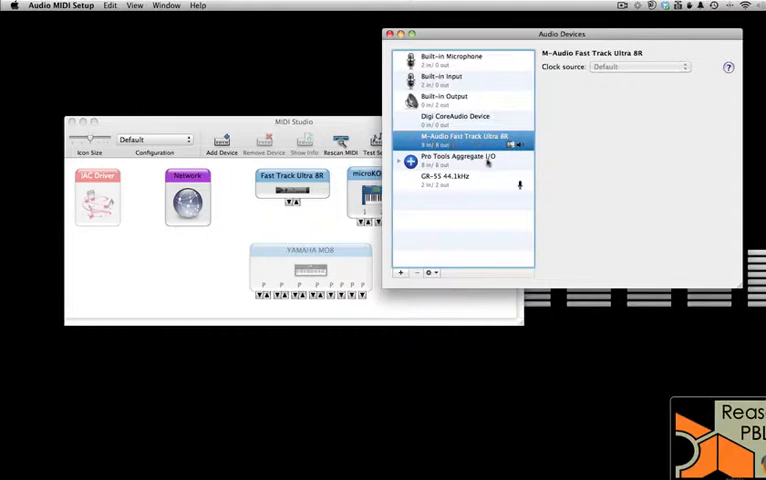
pyautogui.click(460, 157)
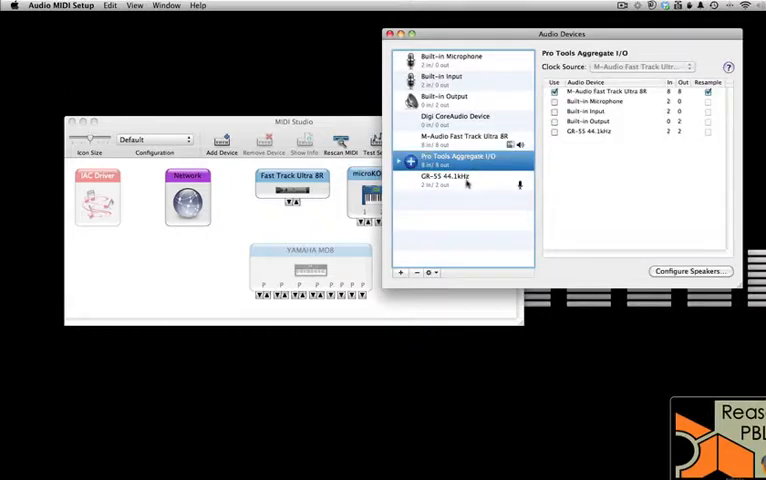
pyautogui.click(445, 178)
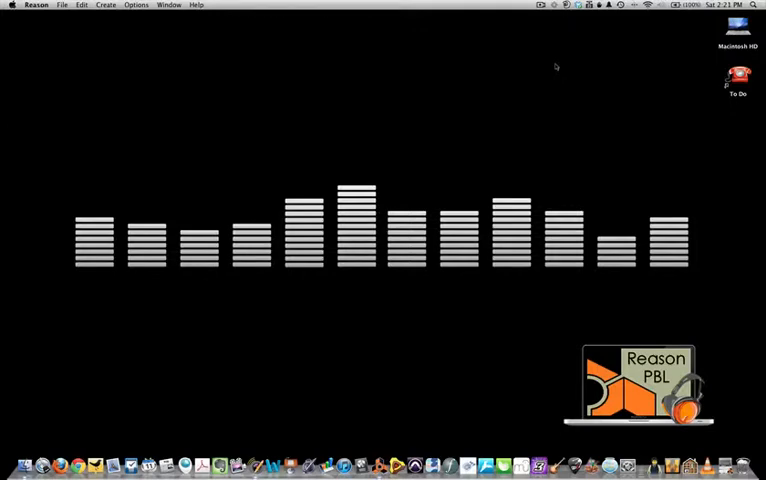
# Switch to Reason and set the Audio preferences device to M-Audio Fast Track Ultra 8R.
pyautogui.press('cmd+tab')
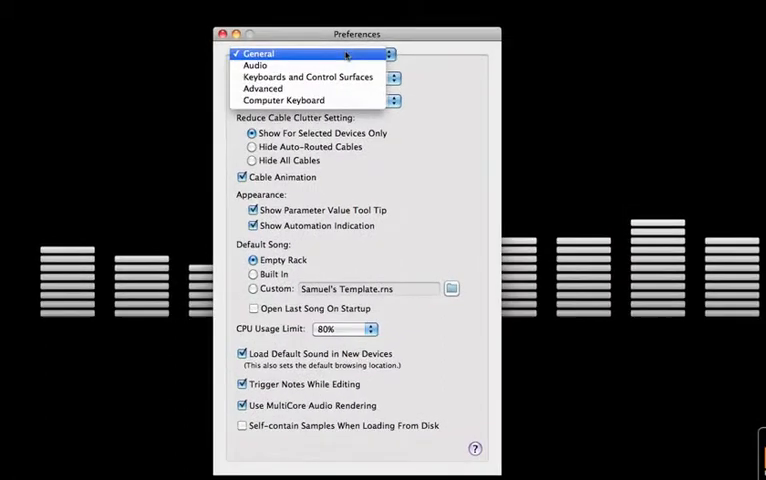
pyautogui.click(255, 65)
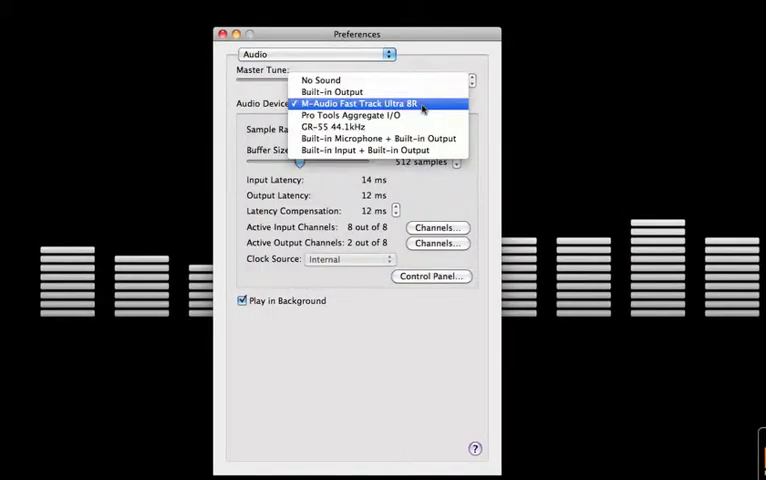
pyautogui.click(380, 104)
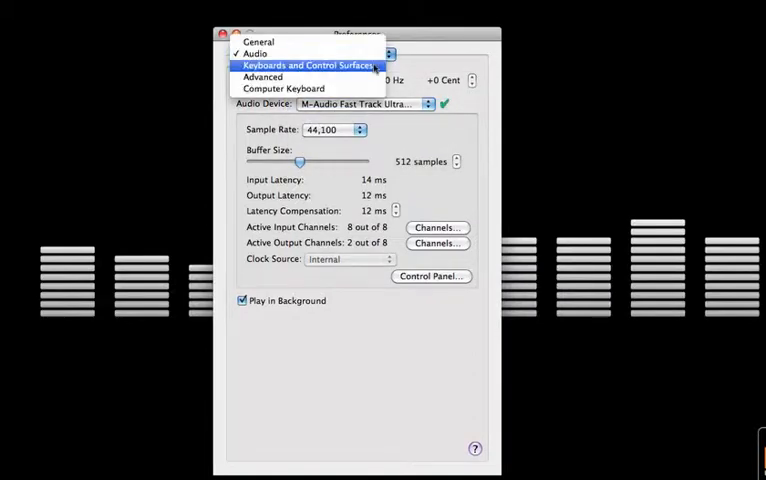
# Browse the attached surfaces on the Keyboards and Control Surfaces preferences page.
pyautogui.click(309, 65)
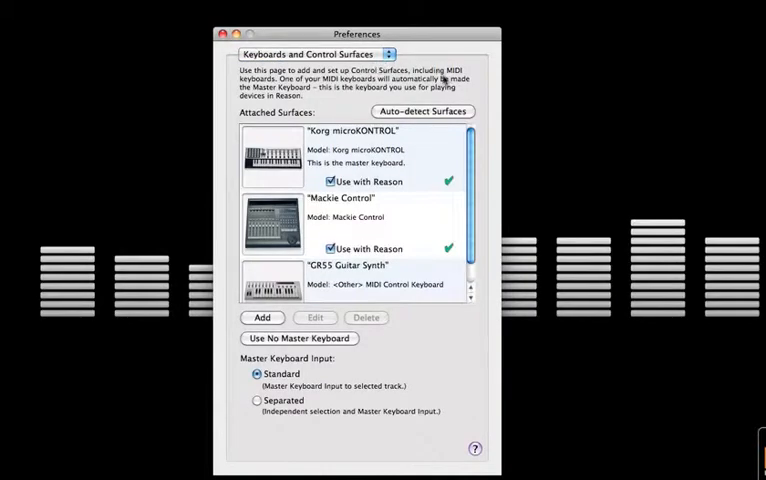
pyautogui.scroll(-3)
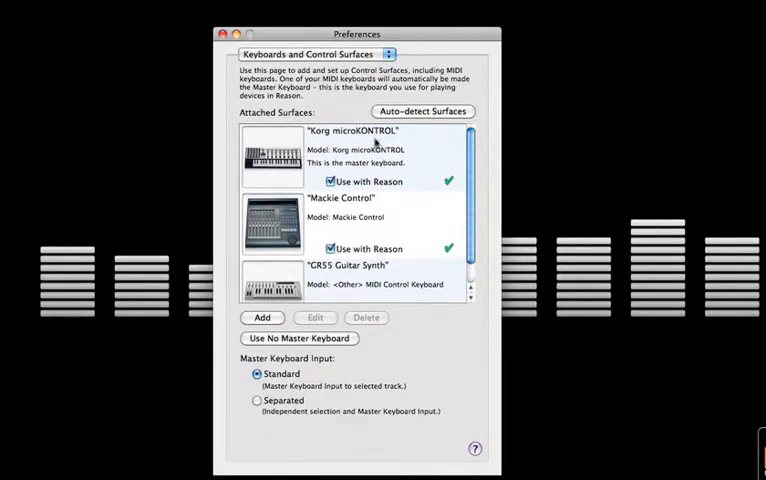
pyautogui.moveTo(390, 210)
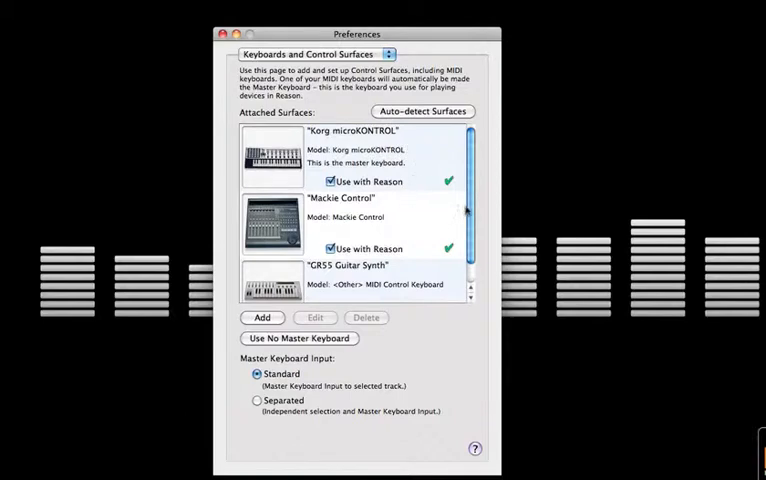
pyautogui.scroll(-3)
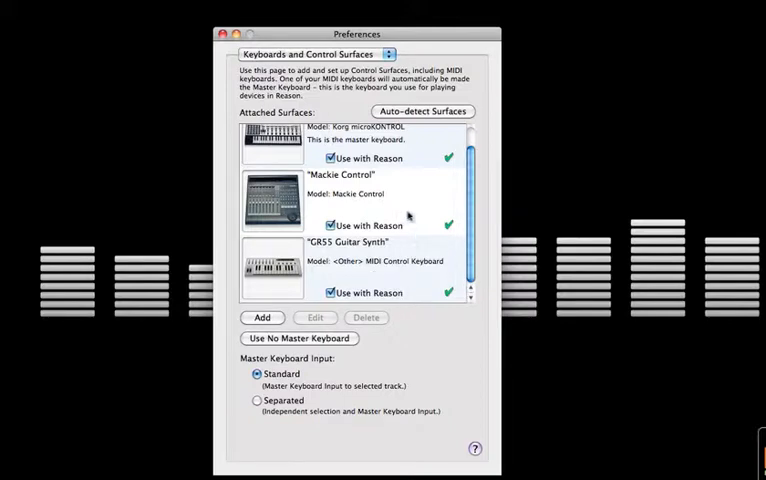
# Show the Advanced preferences page with external control buses A–D assigned.
pyautogui.click(310, 53)
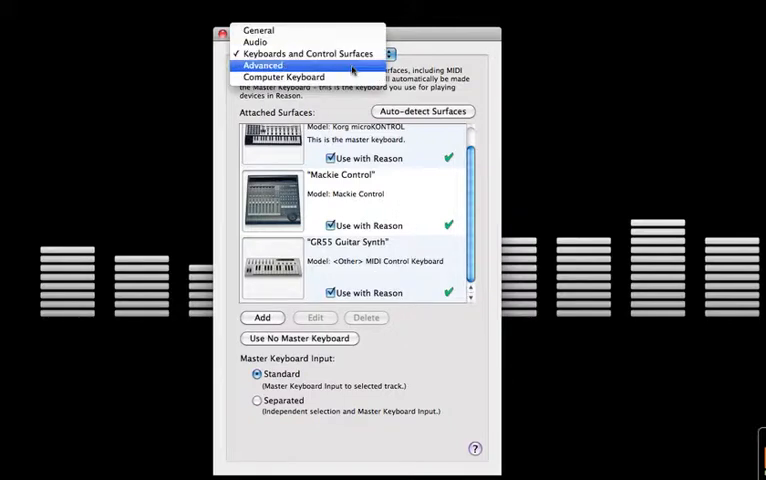
pyautogui.click(263, 65)
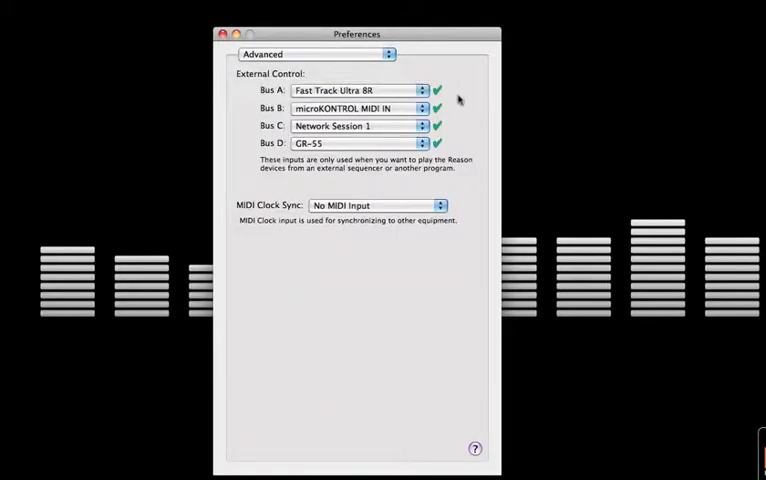
pyautogui.click(314, 54)
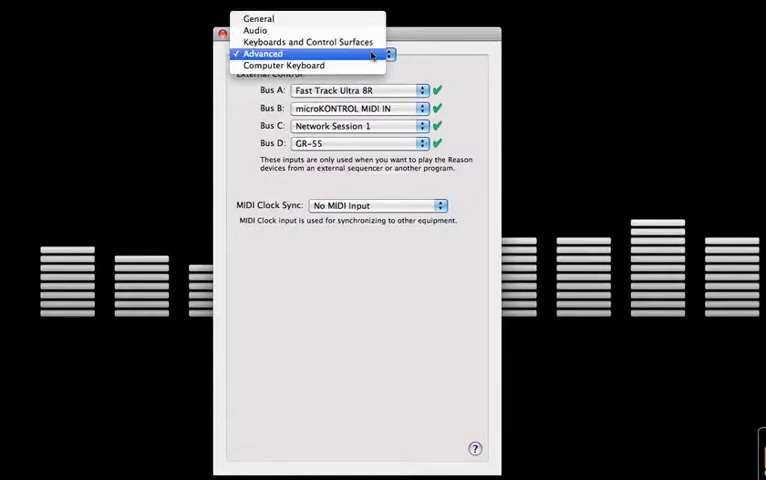